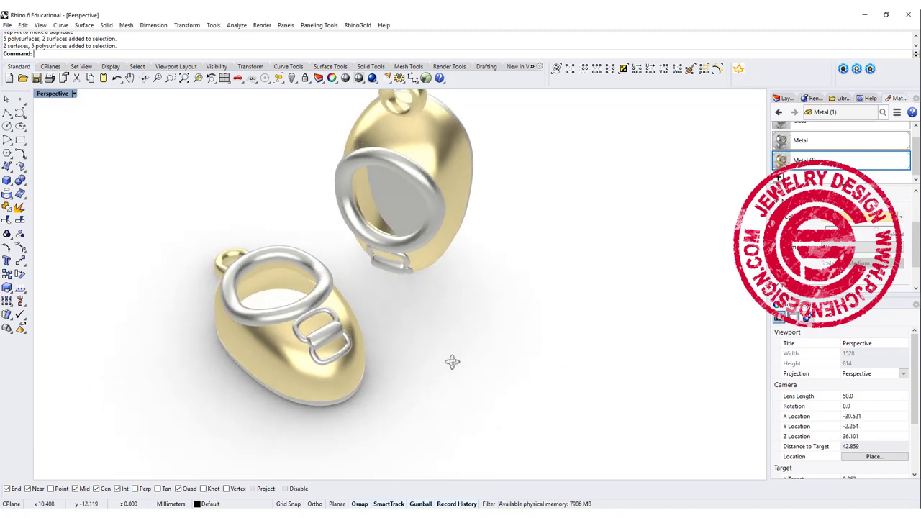
Step: Orbit around the finished gold-and-silver shoe charms to view both sides
{"action": "left_click_drag", "start_coordinate": [452, 363], "coordinate": [512, 321]}
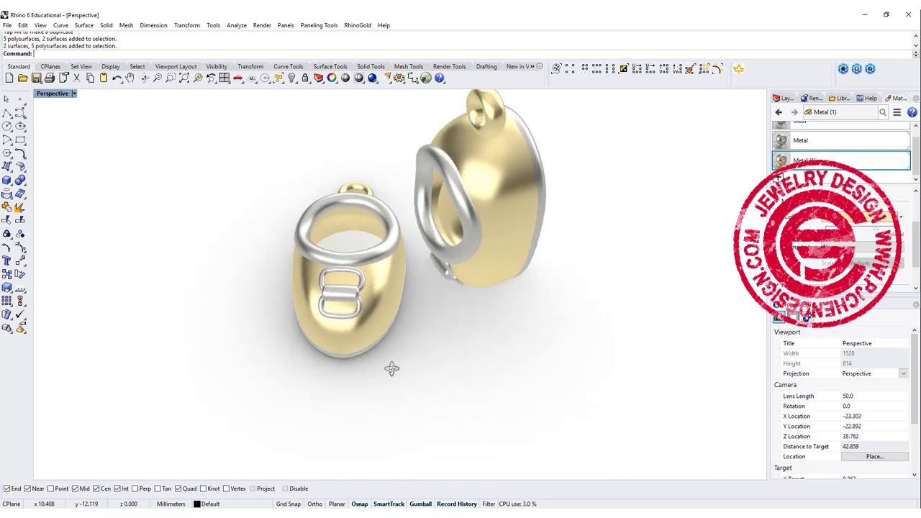
{"action": "left_click_drag", "start_coordinate": [391, 368], "coordinate": [430, 309]}
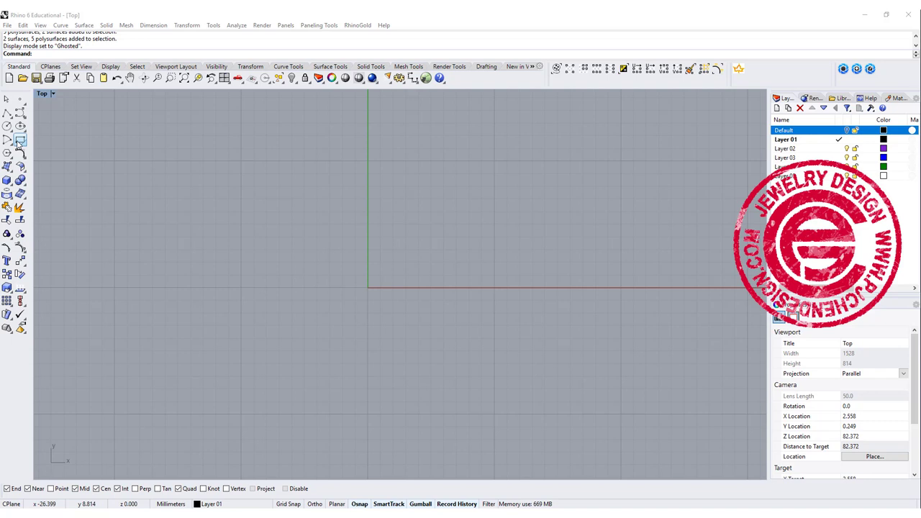
Step: Choose the Rounded Rectangle tool from the Rectangle flyout for the sole outline
{"action": "left_click", "coordinate": [20, 142]}
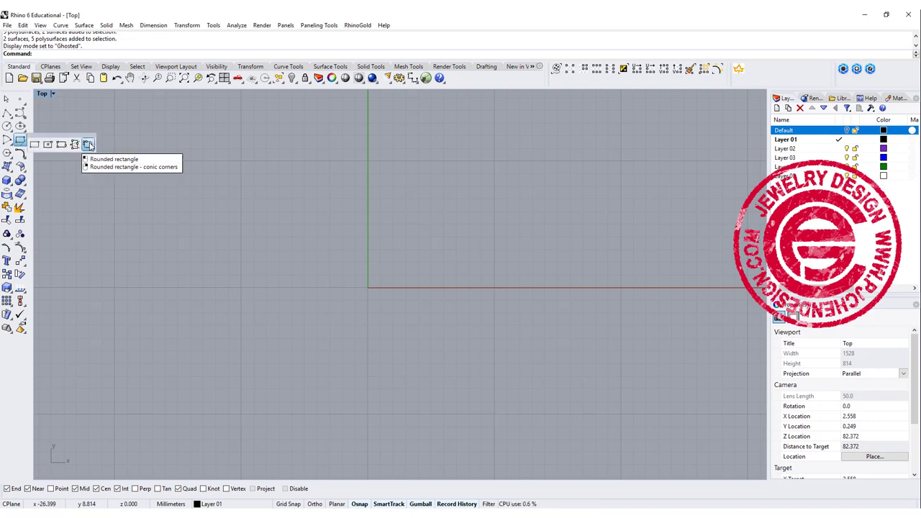
{"action": "left_click", "coordinate": [132, 167]}
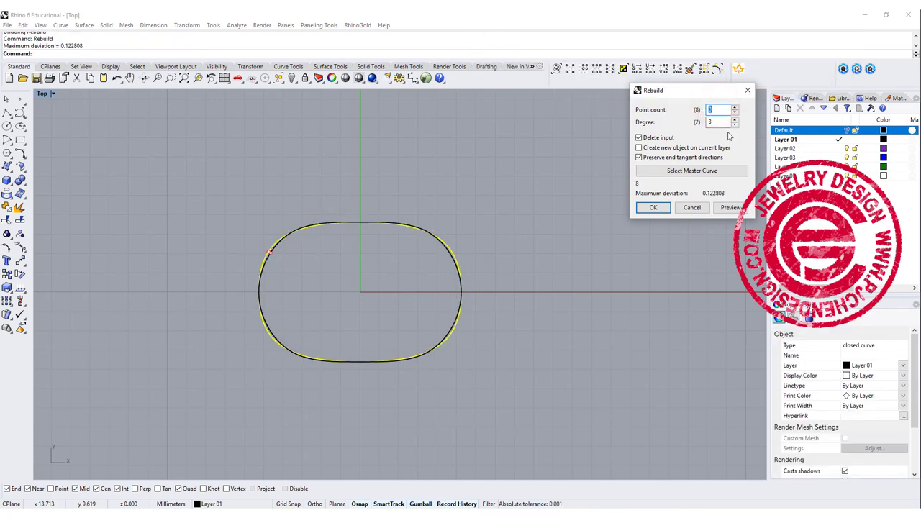
Step: Rebuild the sole outline with 10 points and degree 3
{"action": "left_click", "coordinate": [734, 106]}
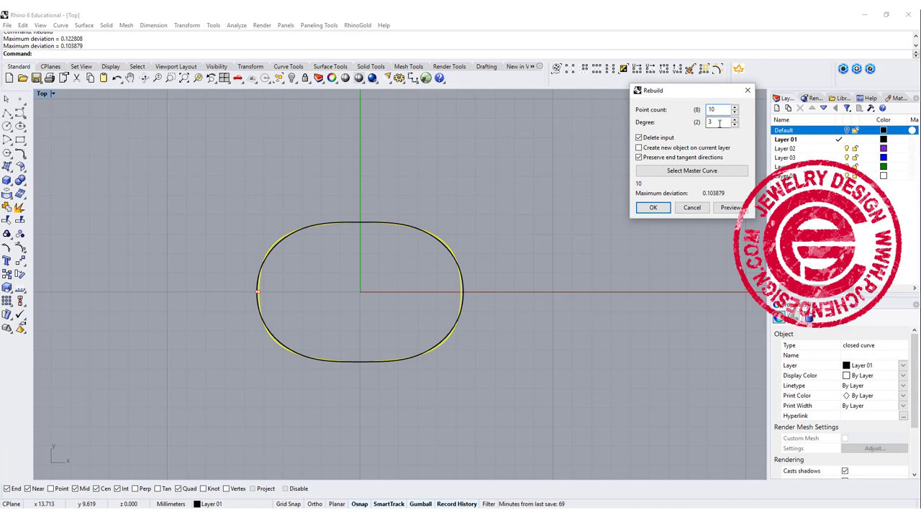
{"action": "left_click", "coordinate": [651, 207]}
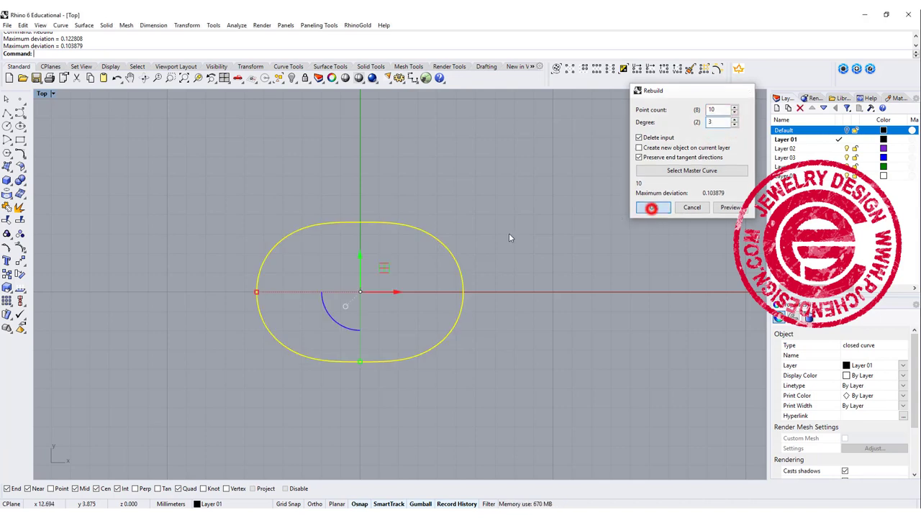
{"action": "left_click", "coordinate": [651, 207]}
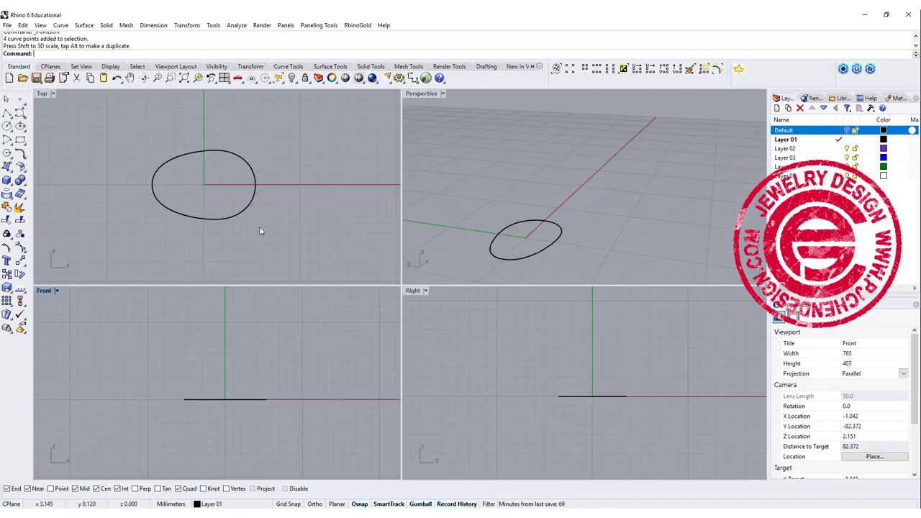
Step: Draw the control-point profile curve in Front view, ending at the sole's left end
{"action": "left_click", "coordinate": [21, 112]}
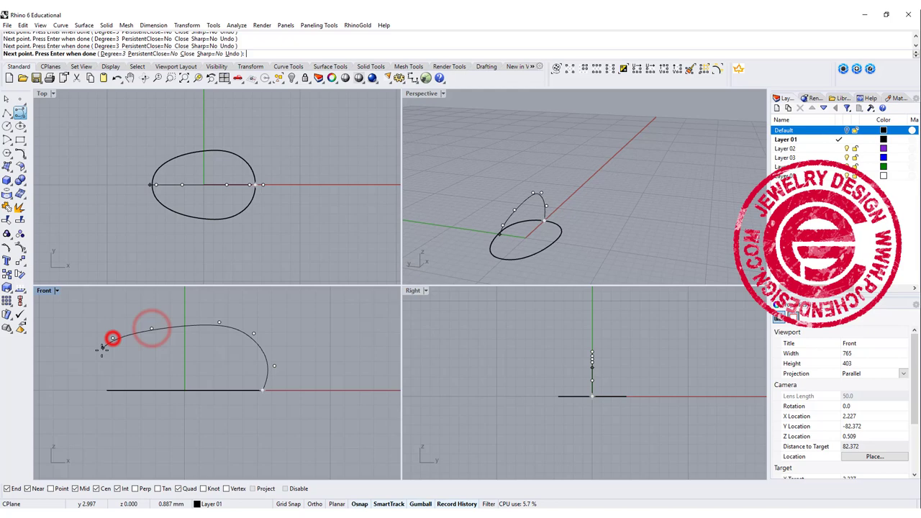
{"action": "left_click", "coordinate": [103, 386]}
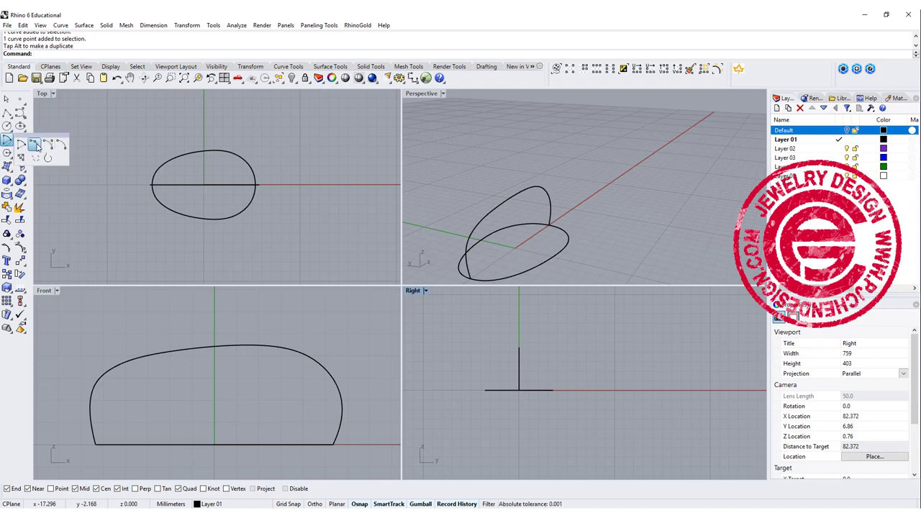
Step: Start an Arc (center, start, angle) for the cross-section in the Right view
{"action": "left_click", "coordinate": [20, 140]}
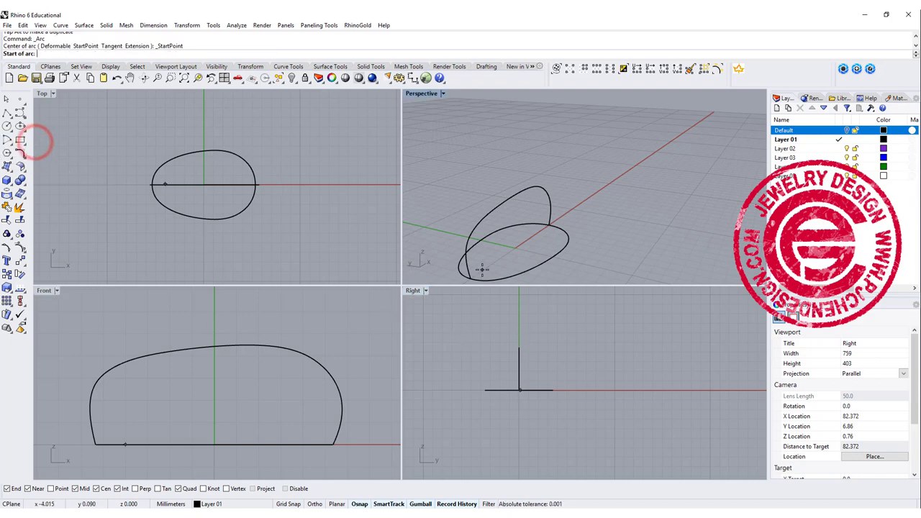
{"action": "left_click", "coordinate": [489, 231]}
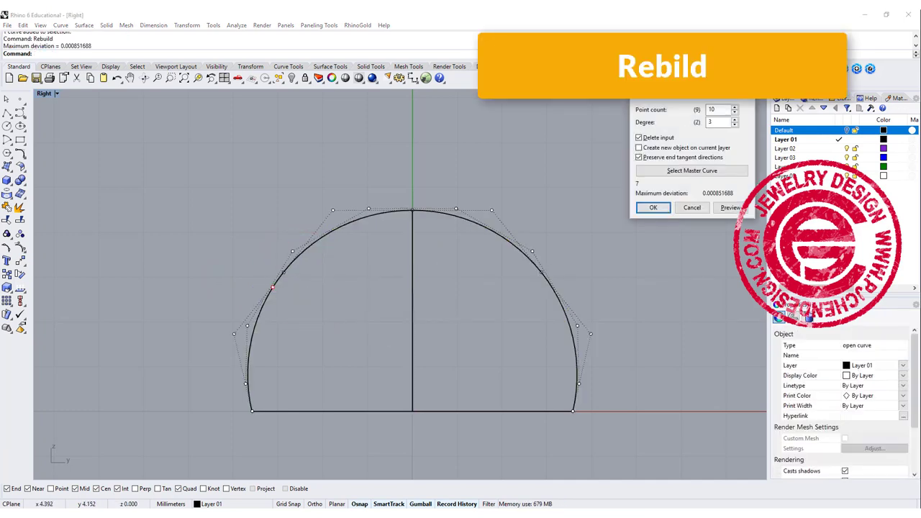
Step: Rebuild the cross-section arc with 10 control points and degree 3
{"action": "left_click", "coordinate": [717, 109]}
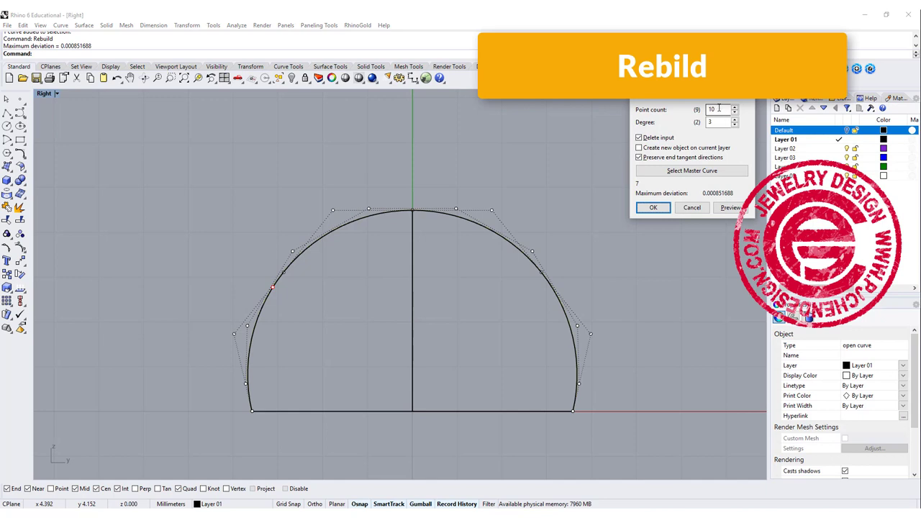
{"action": "left_click", "coordinate": [652, 207]}
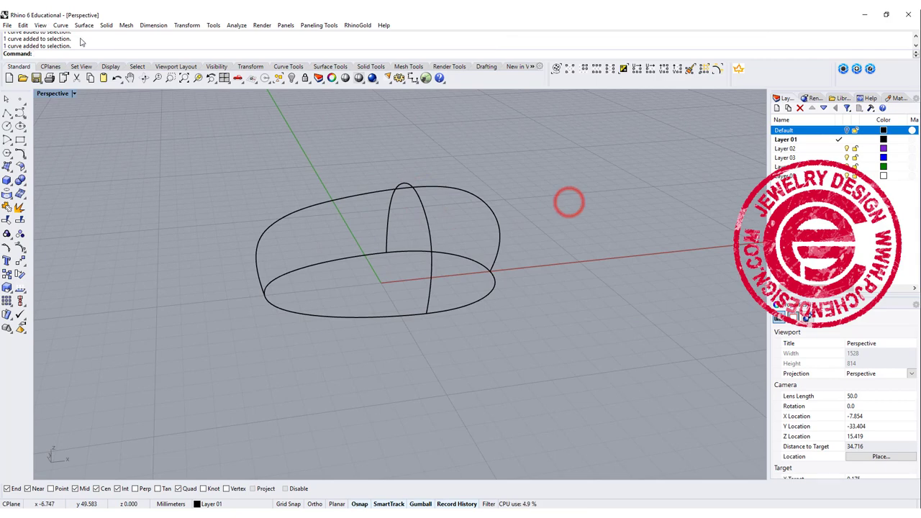
Step: Start a Curve Network surface through the sole, profile and arc curves
{"action": "left_click", "coordinate": [83, 26]}
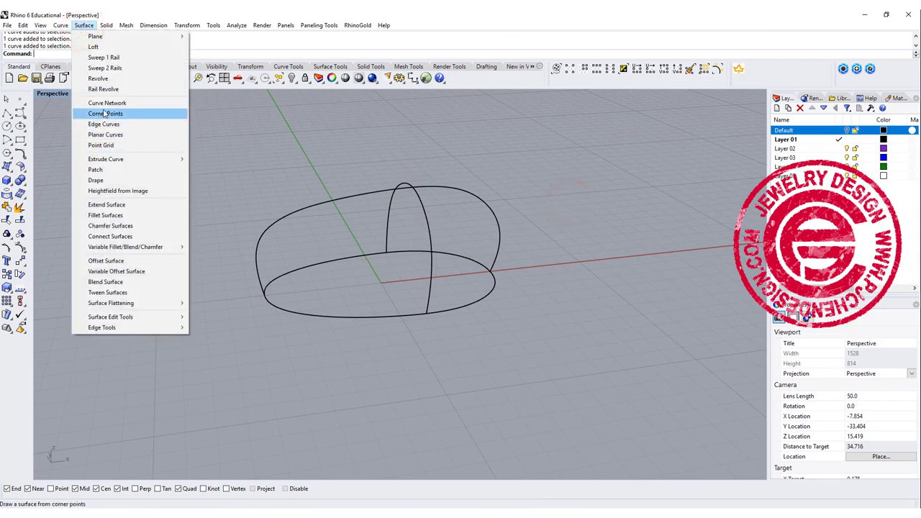
{"action": "left_click", "coordinate": [106, 102]}
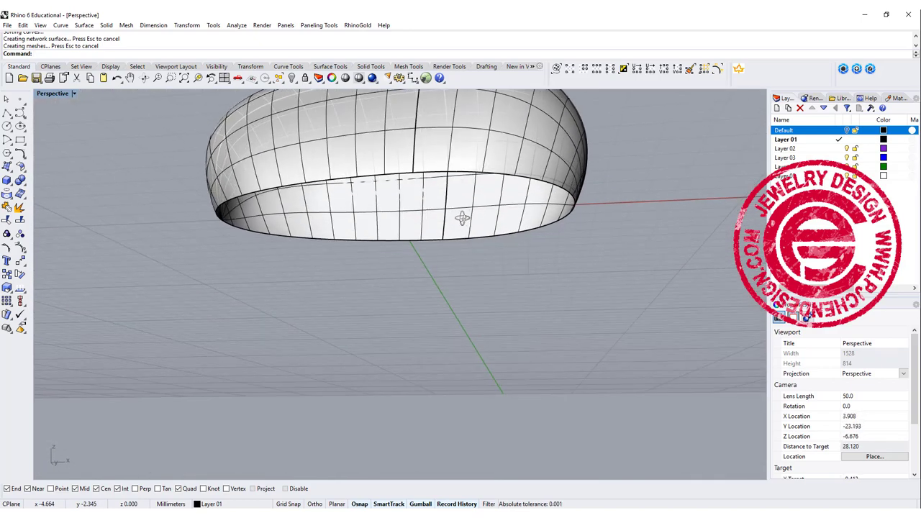
Step: Orbit the Perspective view to inspect the new dome surface
{"action": "left_click_drag", "start_coordinate": [460, 215], "coordinate": [492, 270]}
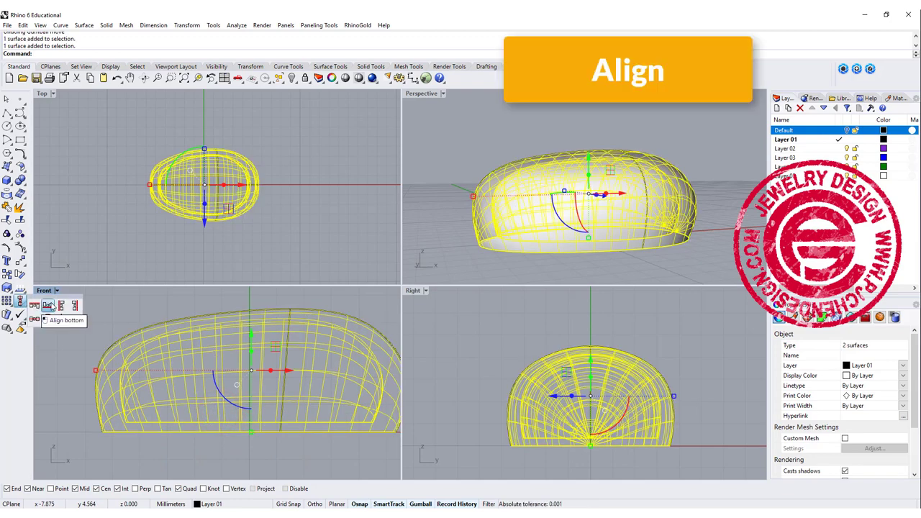
Step: Align the outer and inner shells along their bottoms
{"action": "left_click", "coordinate": [46, 305]}
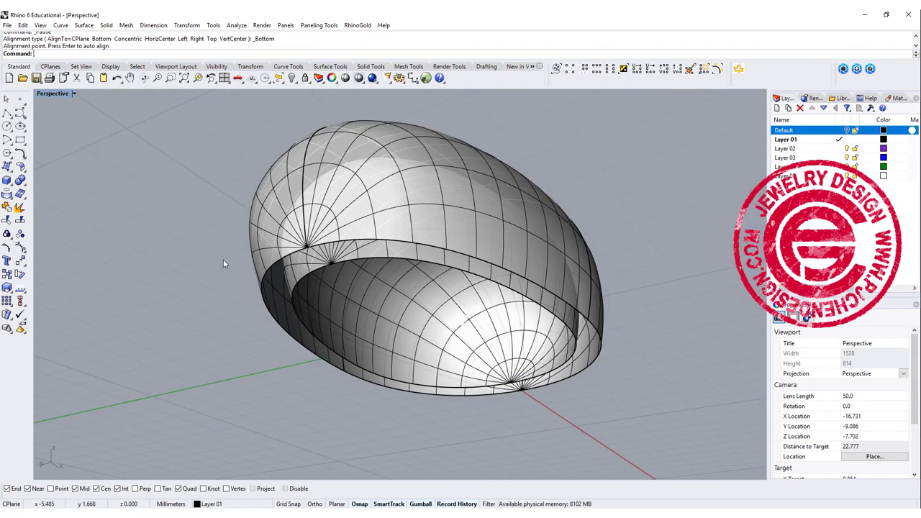
{"action": "mouse_move", "coordinate": [7, 166]}
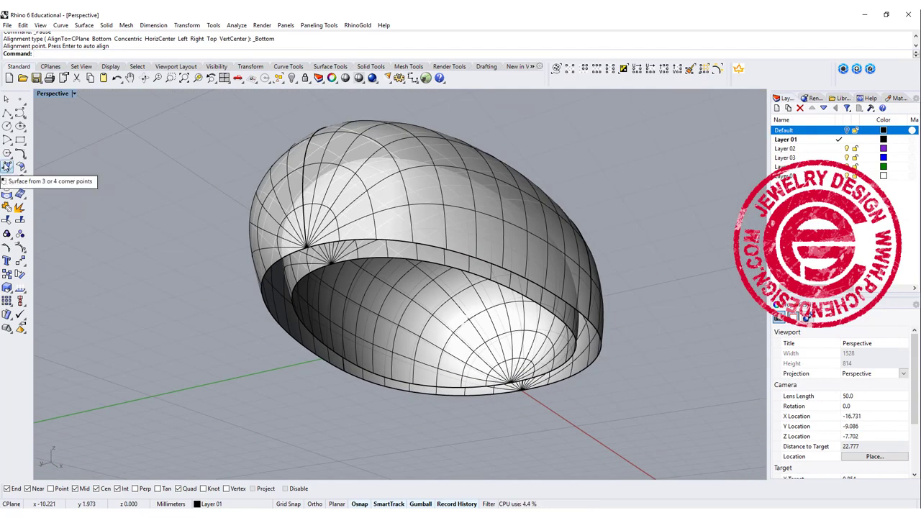
Step: Loft the two shells' opening rim edges, then their bottom edges
{"action": "left_click", "coordinate": [7, 167]}
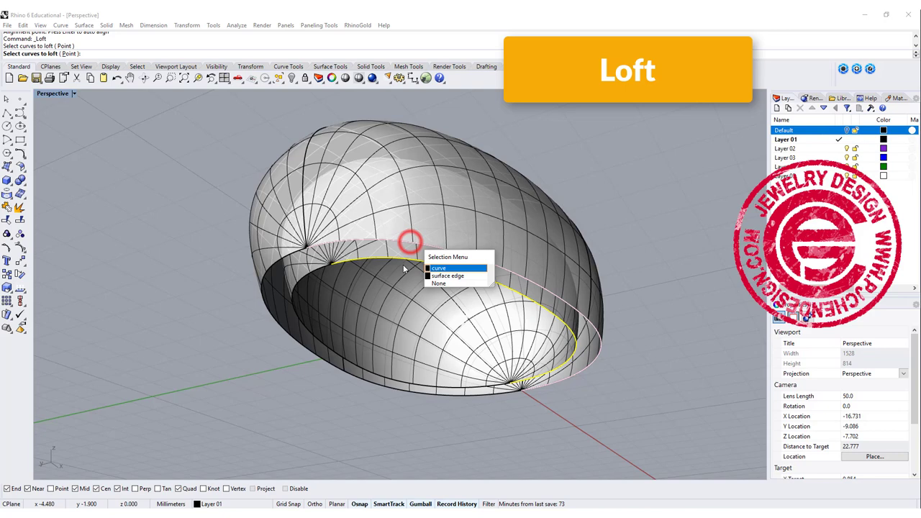
{"action": "left_click", "coordinate": [437, 267]}
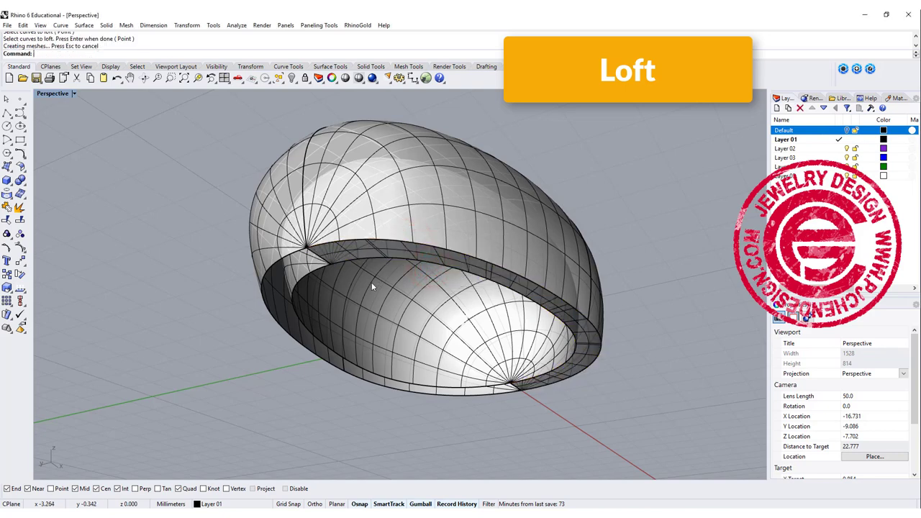
{"action": "left_click", "coordinate": [295, 250]}
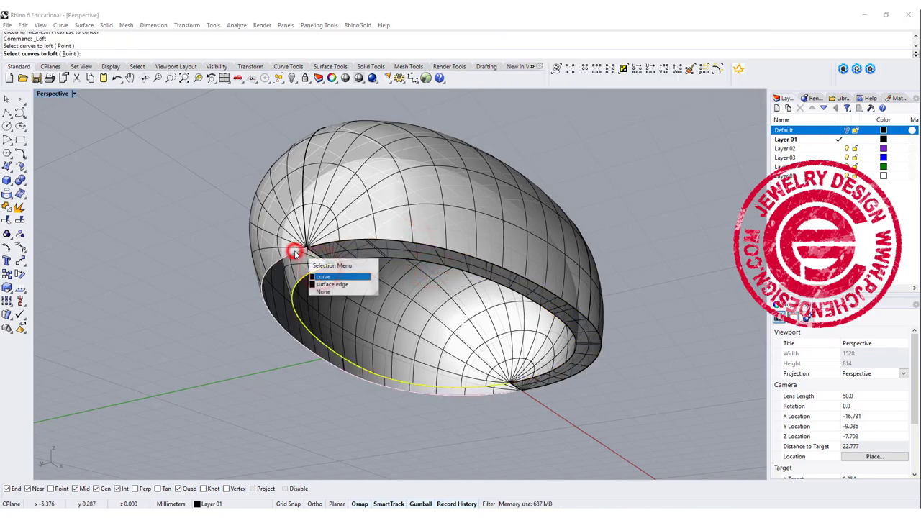
{"action": "left_click", "coordinate": [322, 276]}
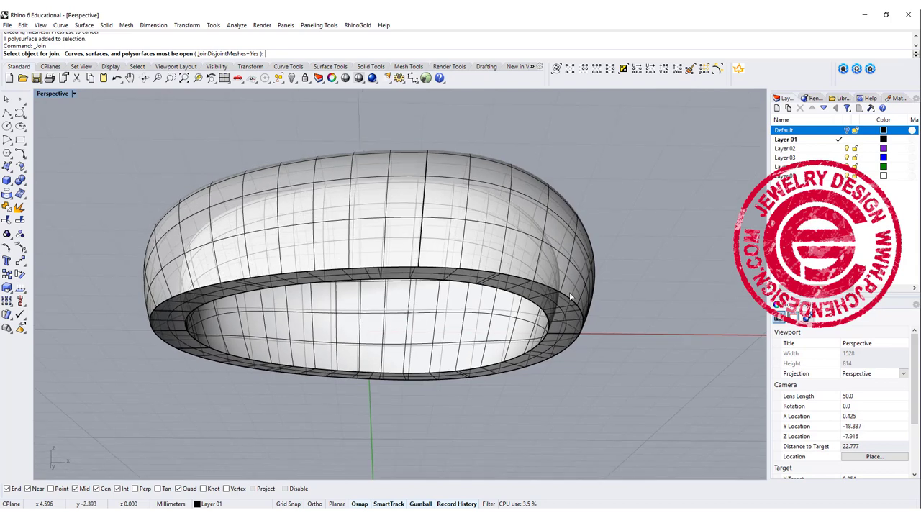
{"action": "mouse_move", "coordinate": [650, 287]}
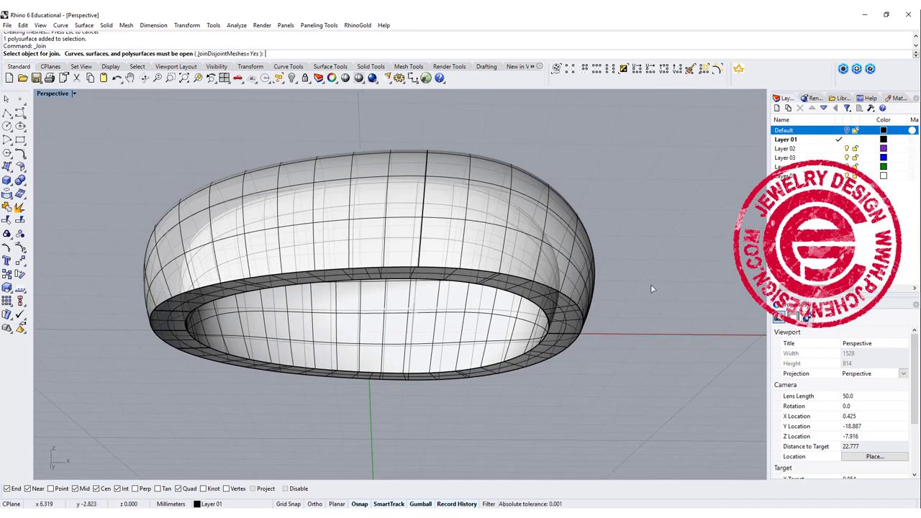
Step: DupEdge the bottom opening edges, Join them into one closed curve, and start FilletEdge
{"action": "type", "text": "dupe"}
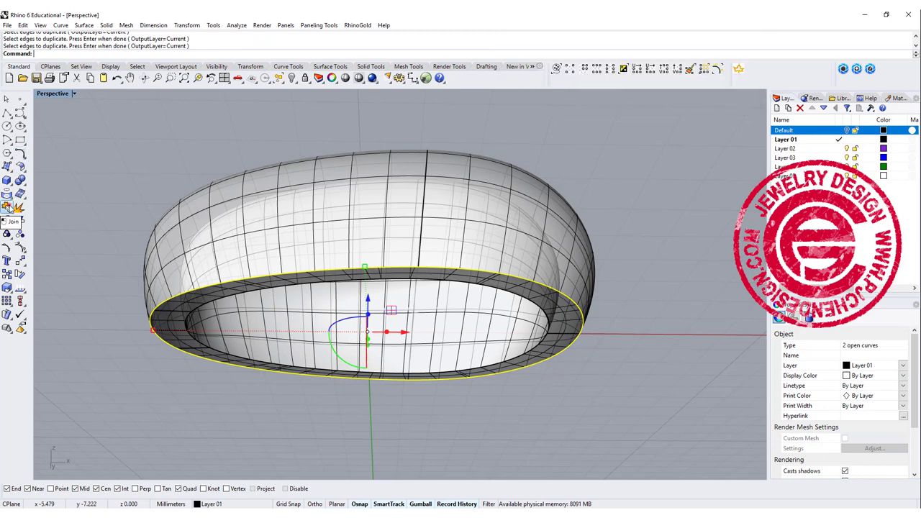
{"action": "left_click", "coordinate": [152, 26]}
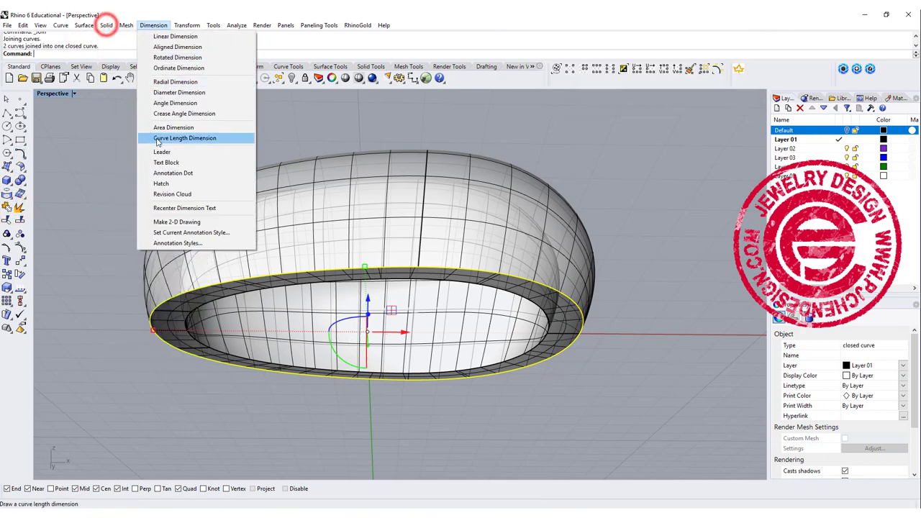
{"action": "left_click", "coordinate": [106, 26]}
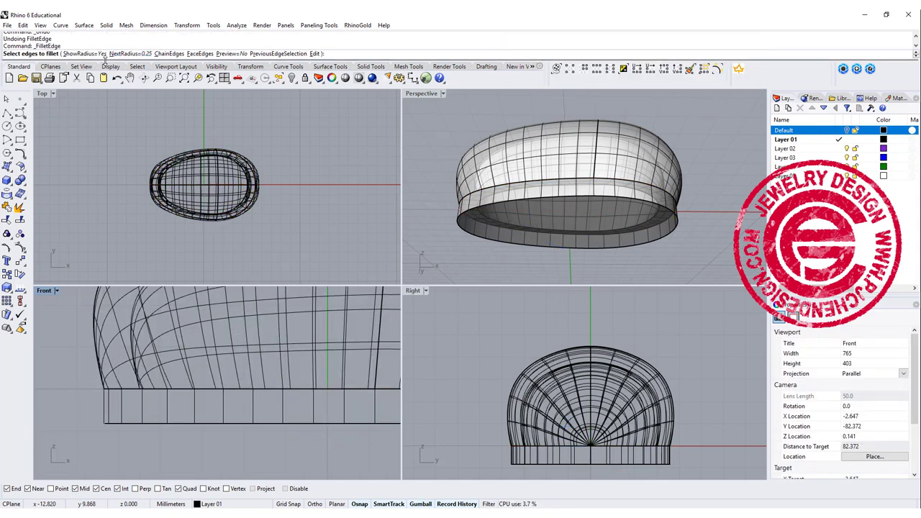
Step: Fillet the shoe body's base edge with radius 0.75
{"action": "left_click", "coordinate": [118, 46]}
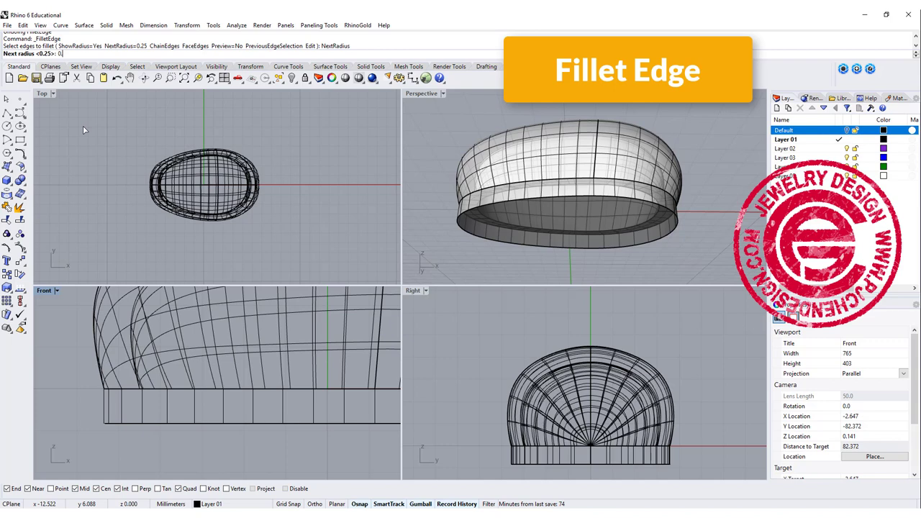
{"action": "type", "text": "0.75"}
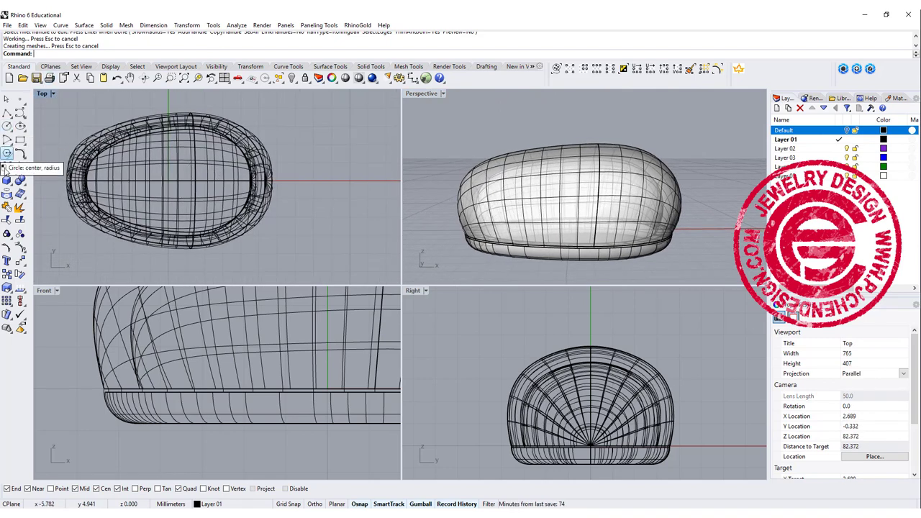
Step: Place a vertical cylinder over the body in Top view and subtract it to cut the foot opening
{"action": "left_click", "coordinate": [6, 152]}
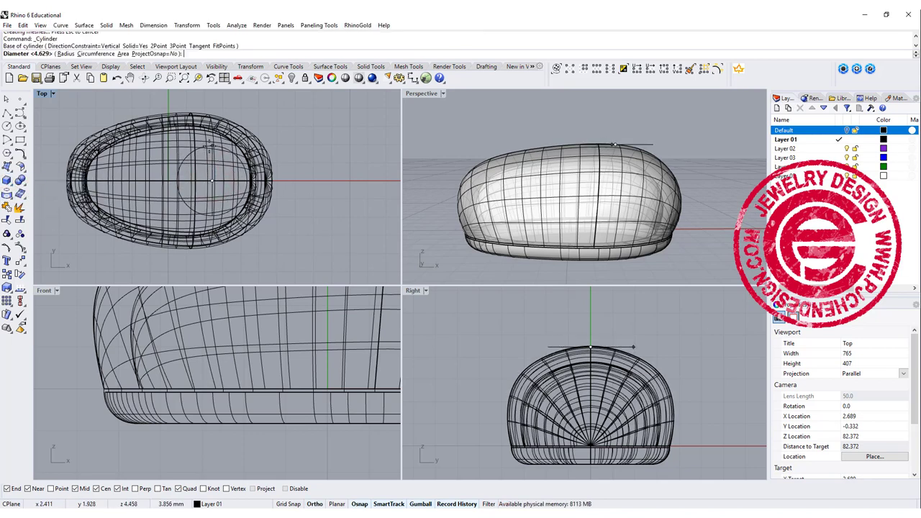
{"action": "left_click", "coordinate": [210, 141]}
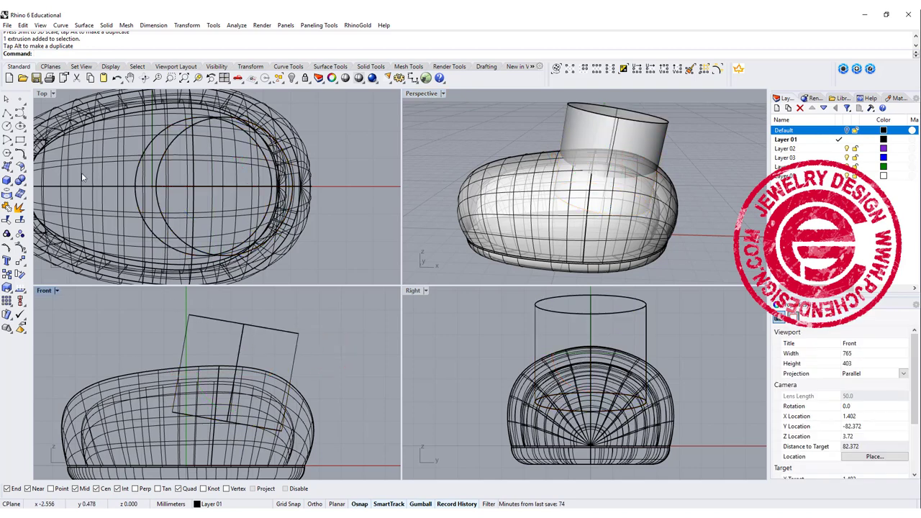
{"action": "left_click", "coordinate": [7, 185]}
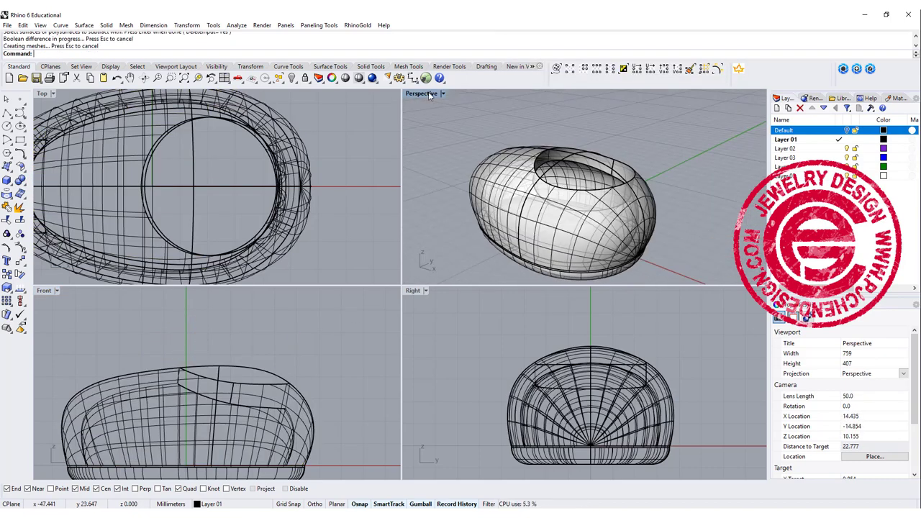
Step: Pipe a rounded rim tube along the foot opening's edge in the maximized Perspective view
{"action": "double_click", "coordinate": [420, 94]}
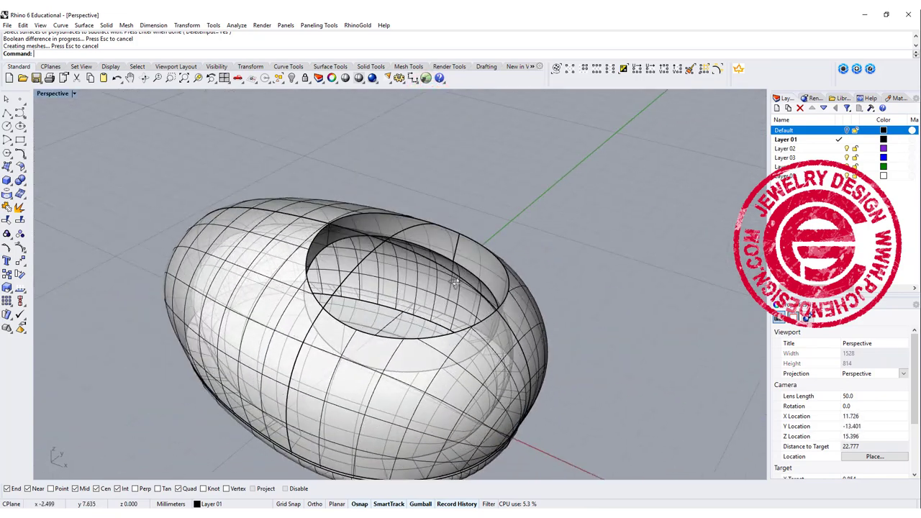
{"action": "left_click_drag", "start_coordinate": [460, 288], "coordinate": [431, 273]}
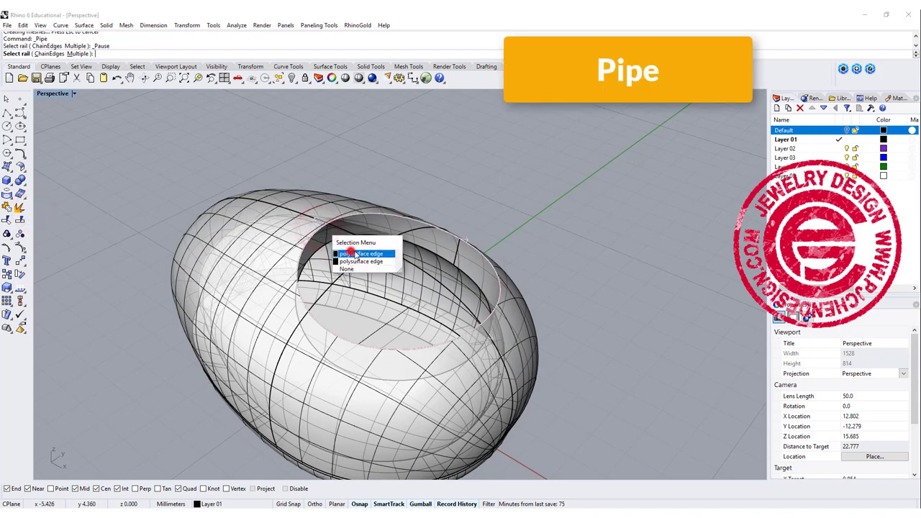
{"action": "left_click", "coordinate": [362, 253]}
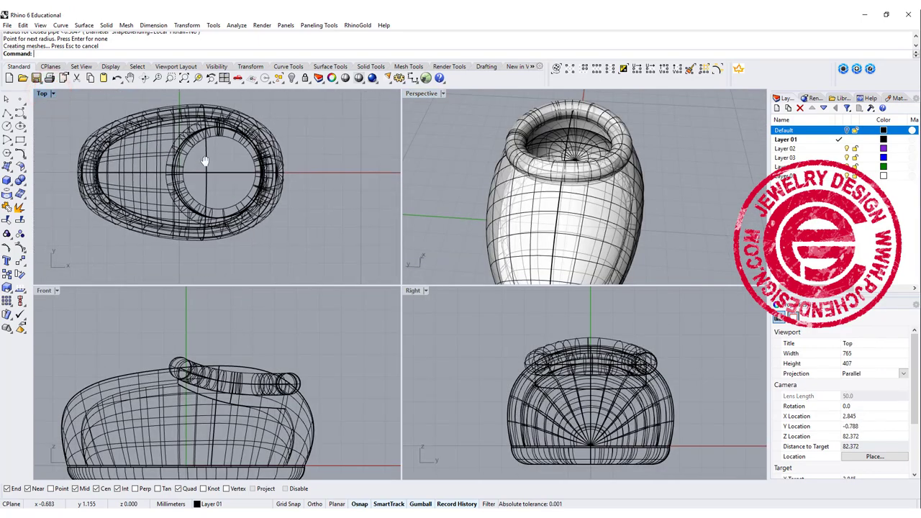
Step: Draw a conic-corner rectangle loop beside the opening on Layer 02 and project it onto the body
{"action": "left_click", "coordinate": [785, 148]}
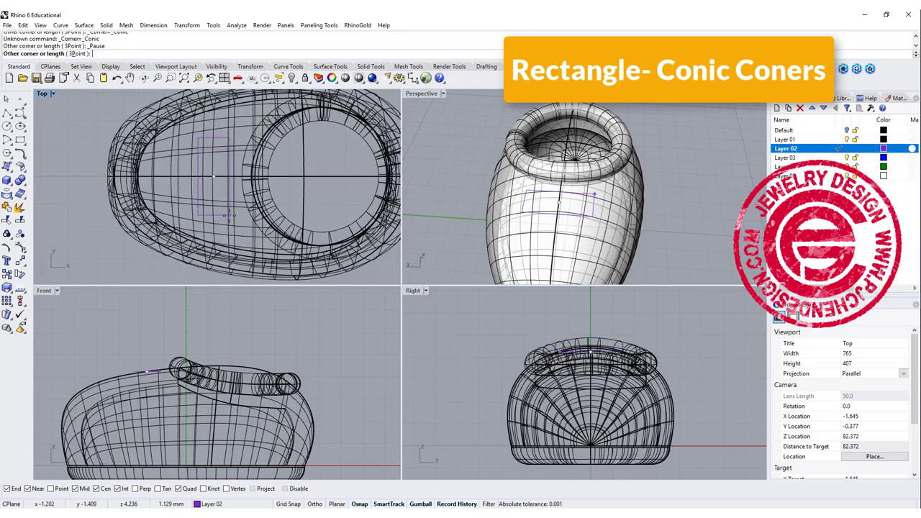
{"action": "left_click", "coordinate": [233, 216]}
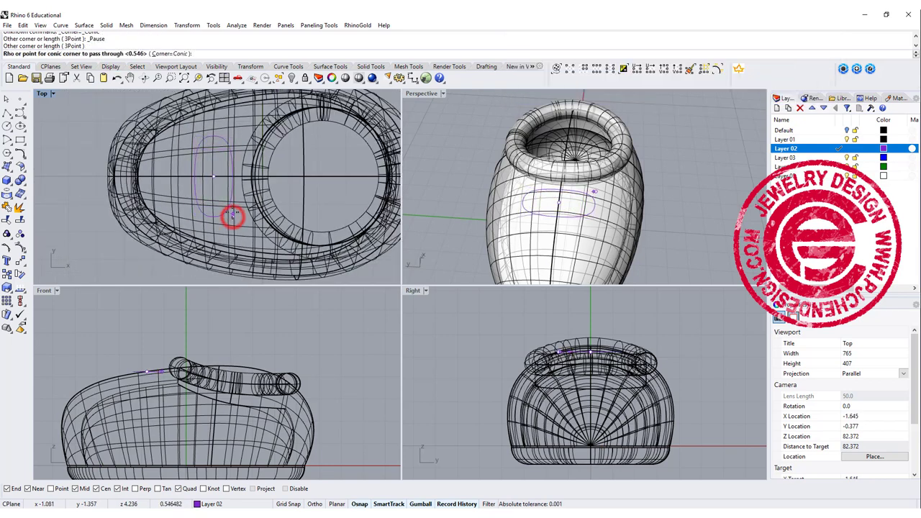
{"action": "left_click", "coordinate": [230, 207]}
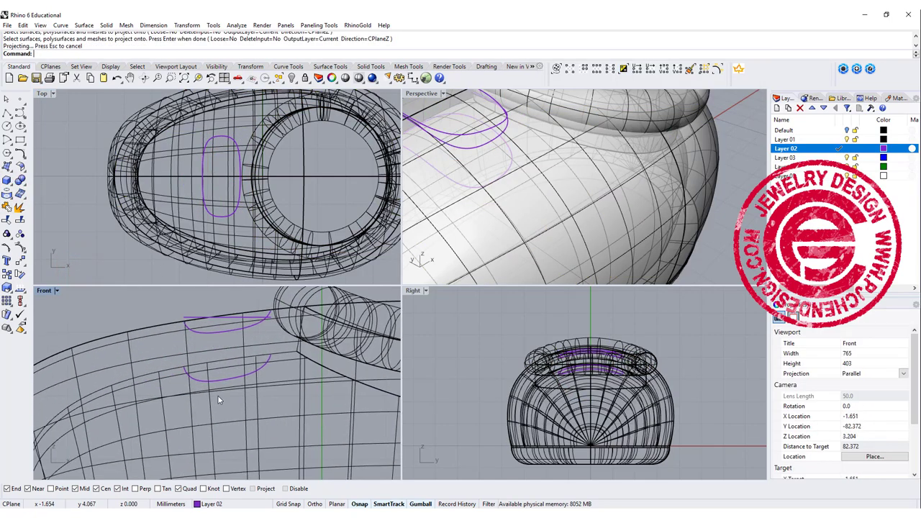
Step: Pipe the projected loop curves into purple lace tubes on the shoe surface
{"action": "left_click", "coordinate": [228, 380]}
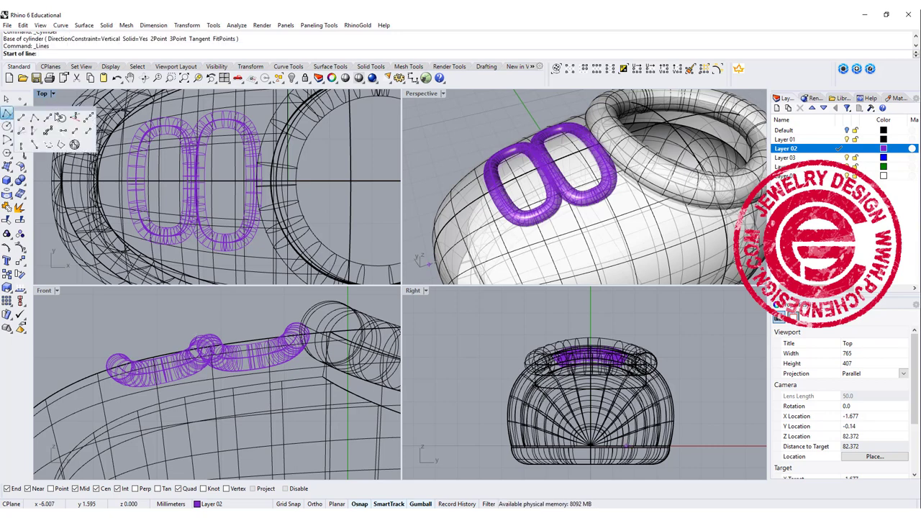
Step: Draw a line connecting the two lace loops and Pull it onto the shoe surface
{"action": "left_click", "coordinate": [198, 180]}
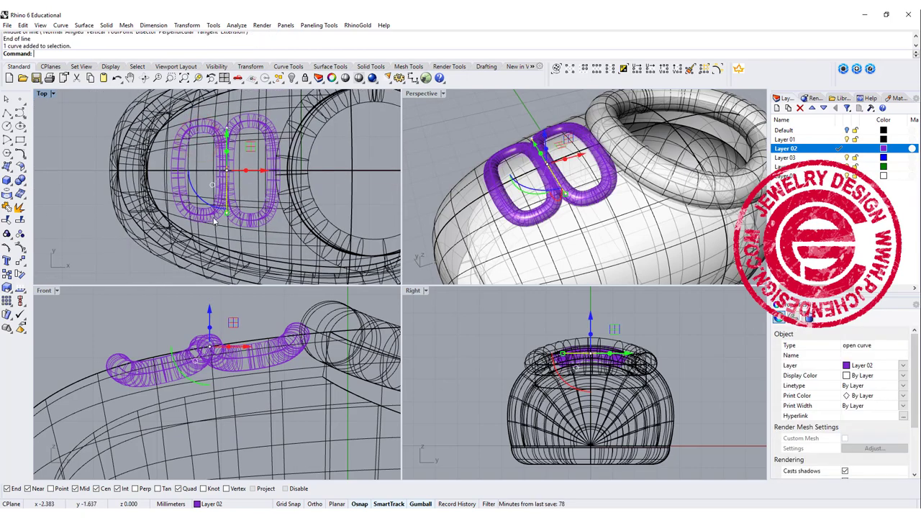
{"action": "mouse_move", "coordinate": [152, 178]}
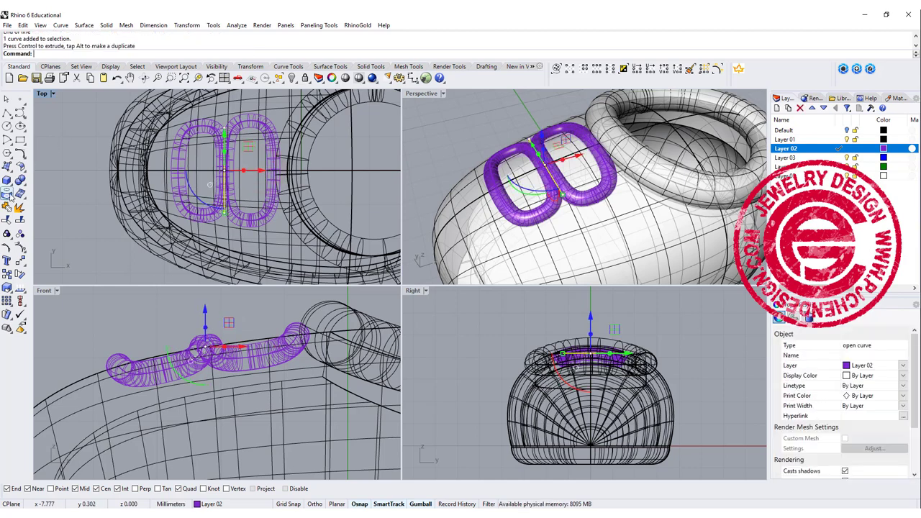
{"action": "left_click", "coordinate": [20, 186]}
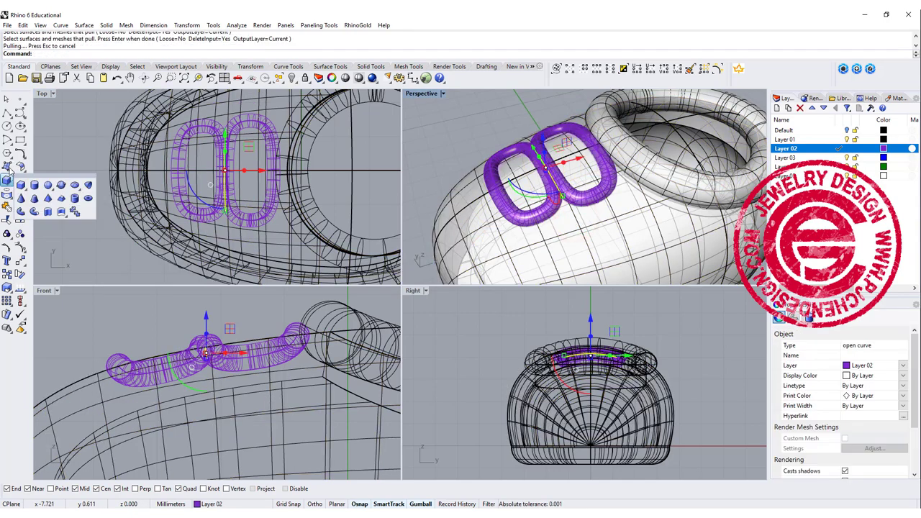
{"action": "mouse_move", "coordinate": [34, 212]}
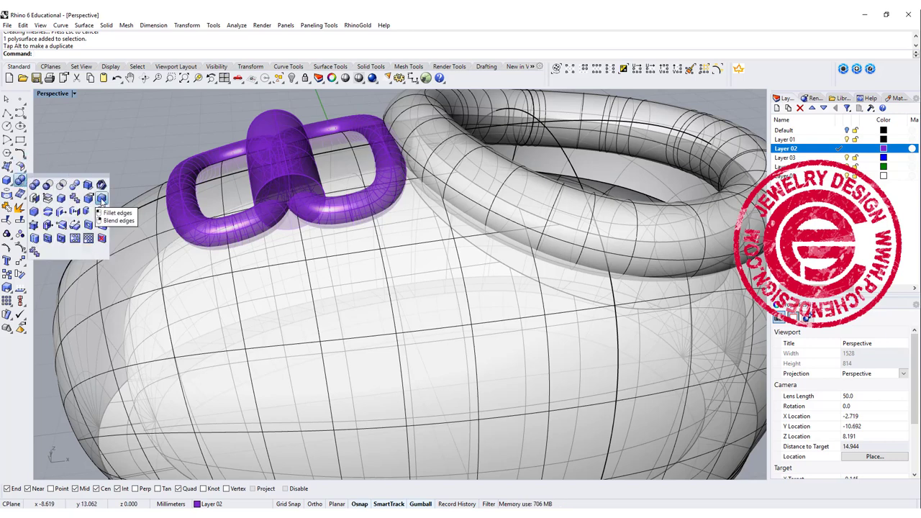
Step: Pipe the pulled connecting line into a third purple tube and finish the charm
{"action": "left_click", "coordinate": [103, 199]}
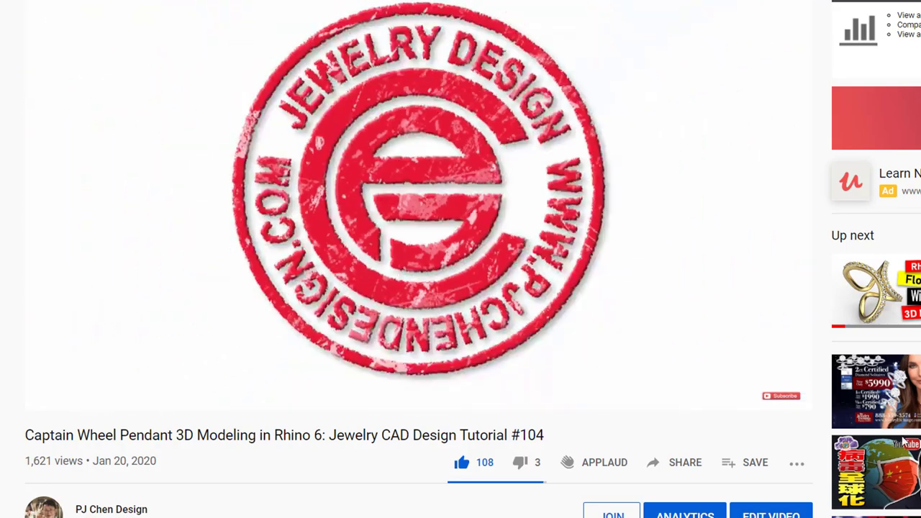
Step: Scroll down the video page and bring up the channel's JOIN membership offer
{"action": "scroll", "scroll_direction": "down", "scroll_amount": 3}
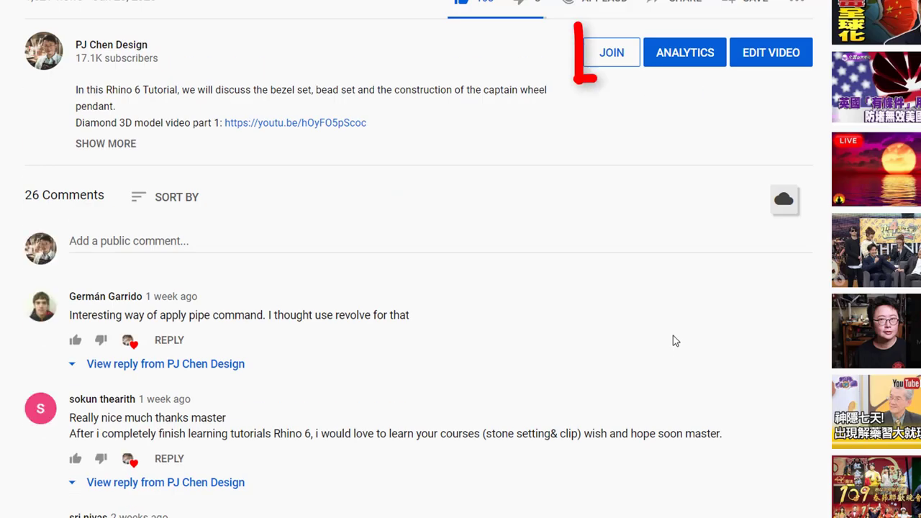
{"action": "left_click", "coordinate": [610, 51]}
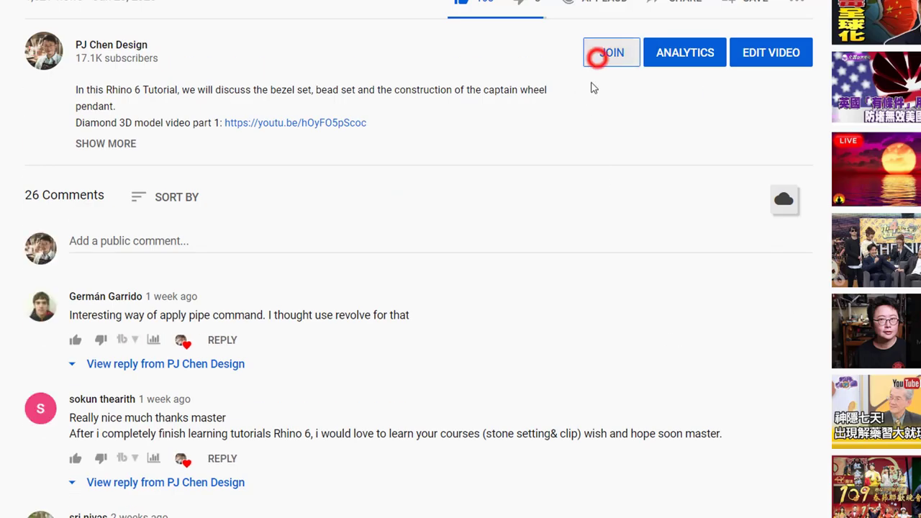
{"action": "left_click", "coordinate": [610, 51]}
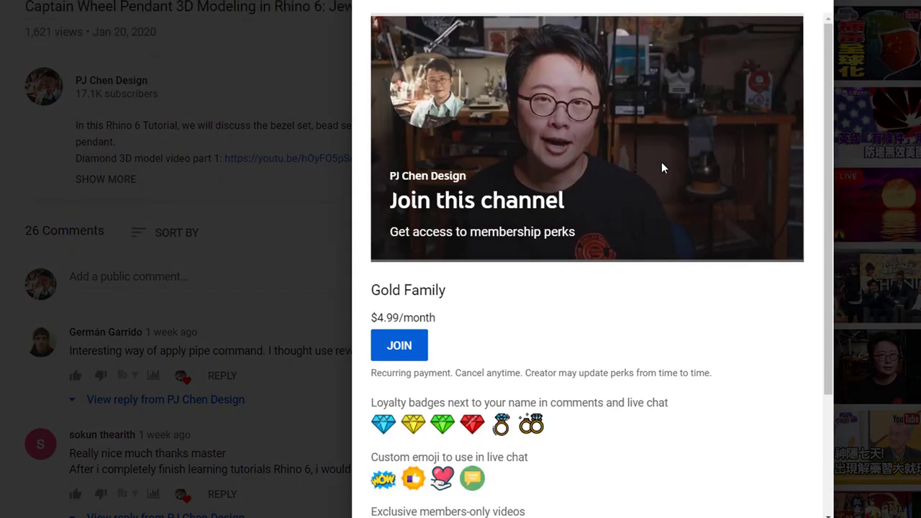